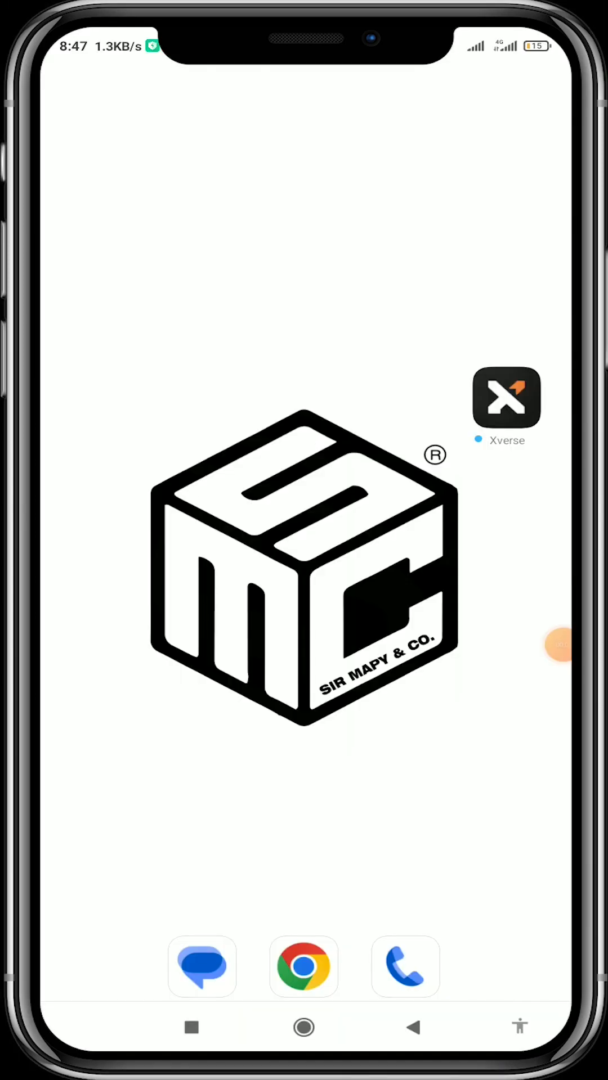
Launch the Xverse wallet app from the phone's home screen
left_click(505, 397)
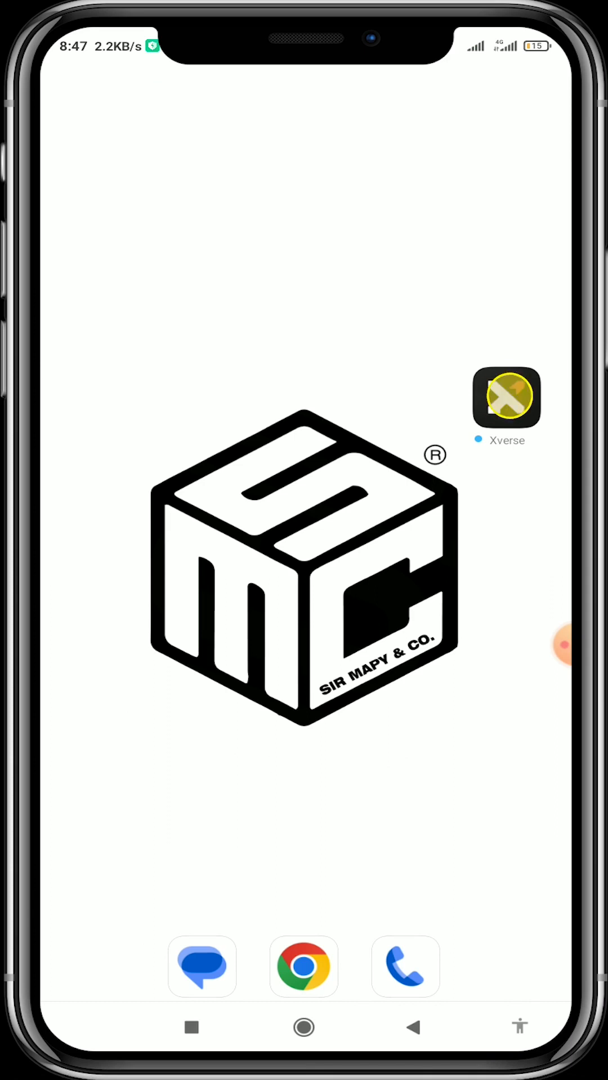
left_click(505, 396)
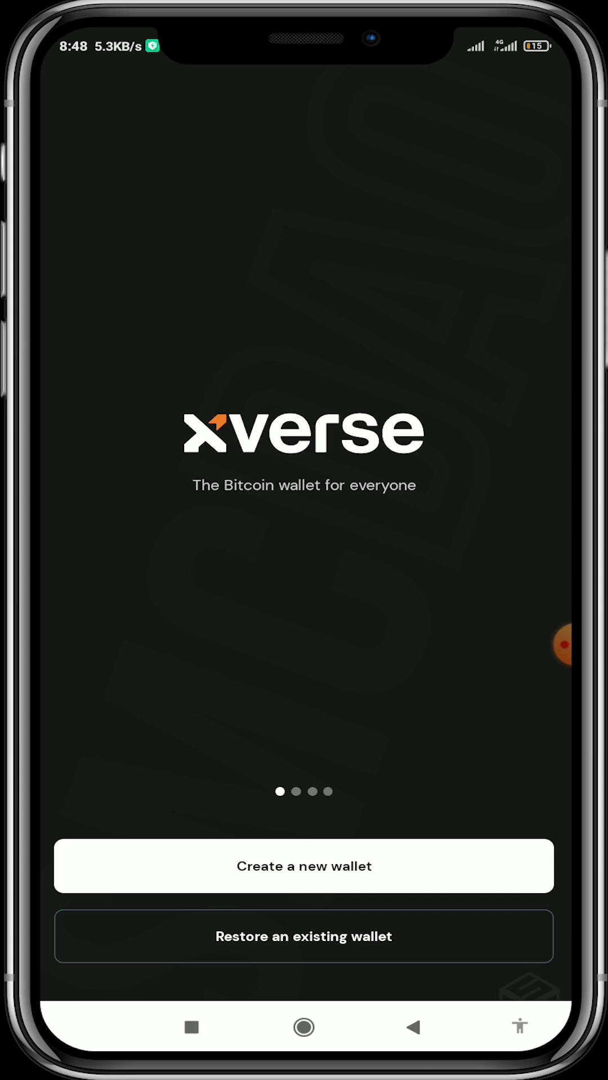
Begin a new wallet and accept the Legal screen's terms and privacy policy
left_click(303, 867)
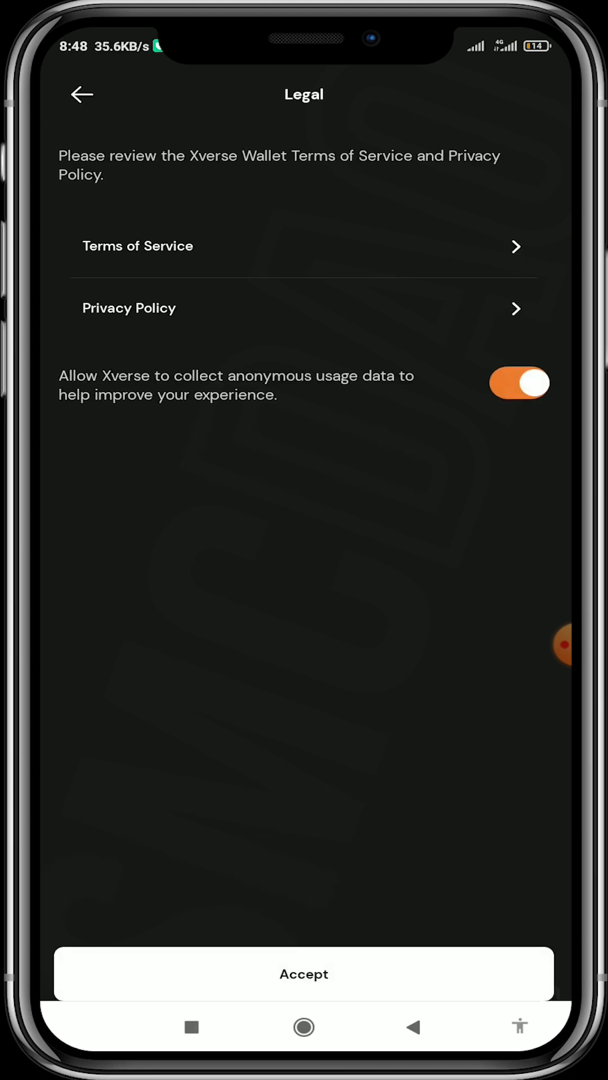
left_click(303, 973)
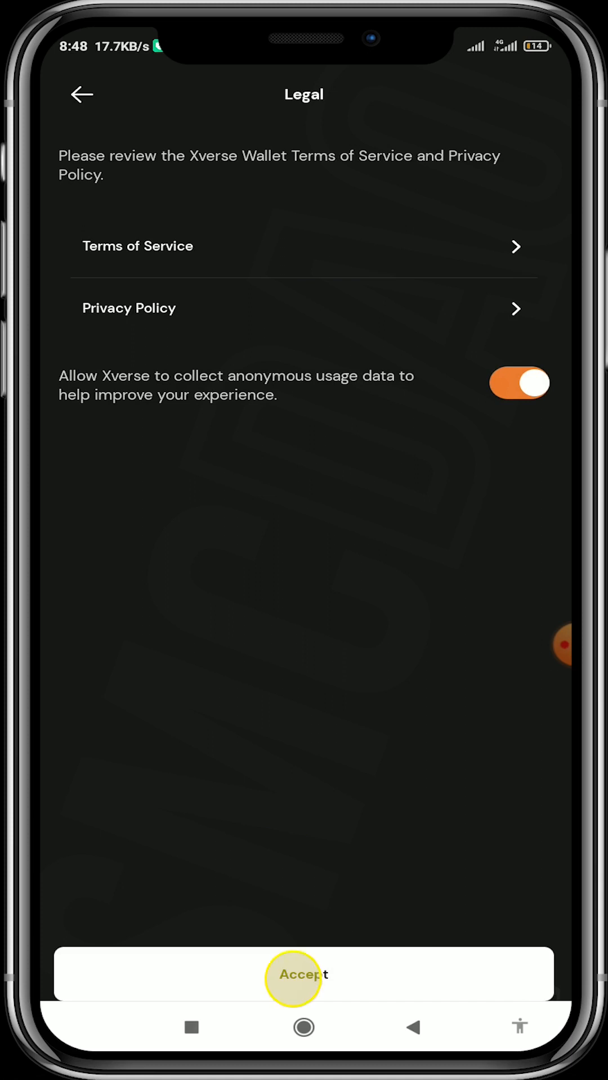
left_click(302, 975)
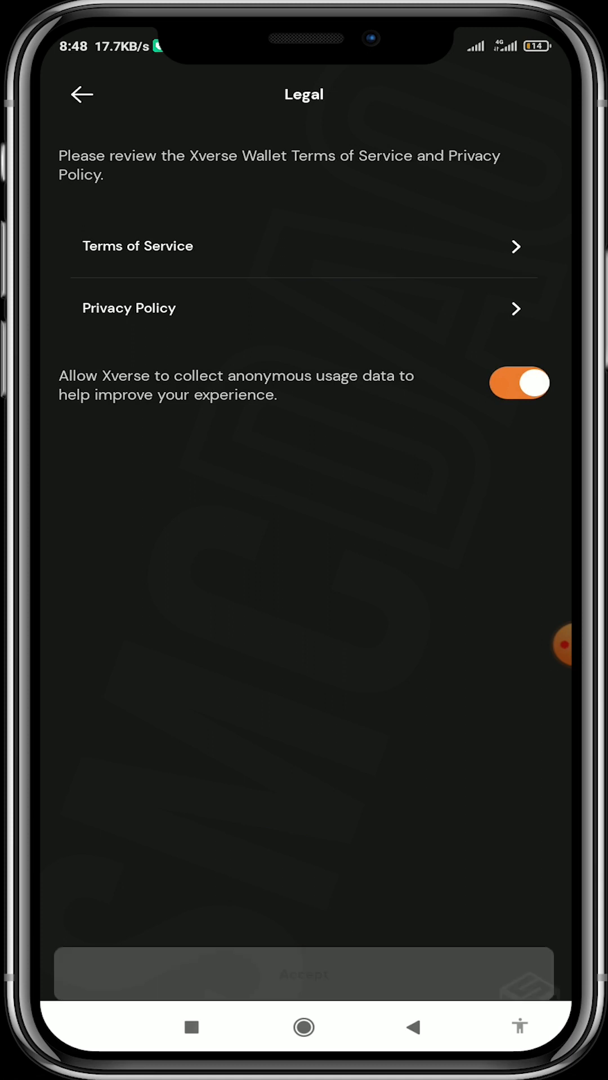
left_click(303, 973)
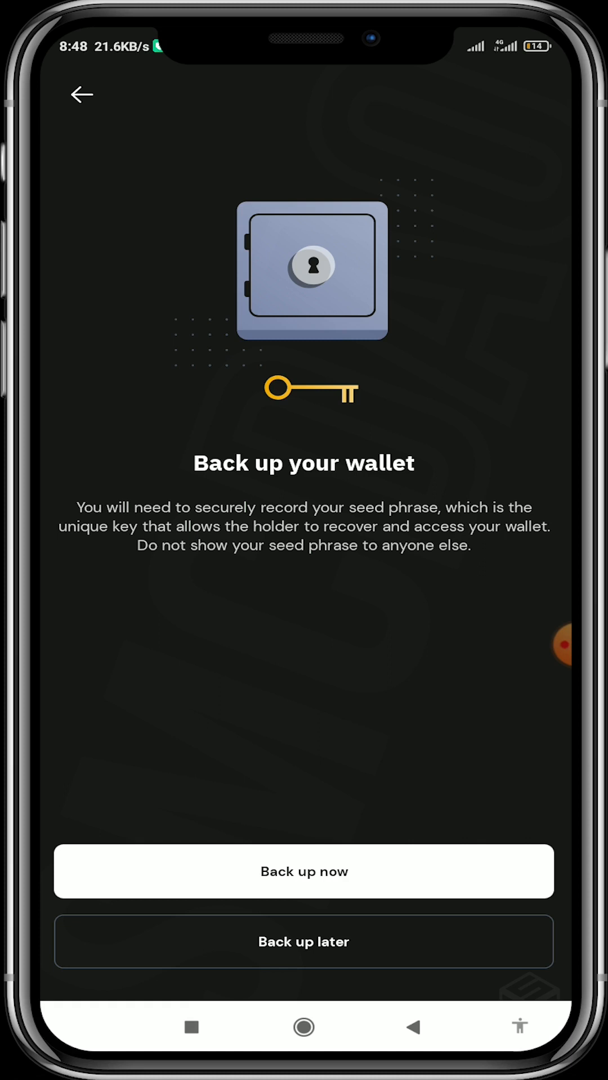
Choose 'Back up later' and confirm 'I understand' to skip the seed phrase backup
left_click(303, 942)
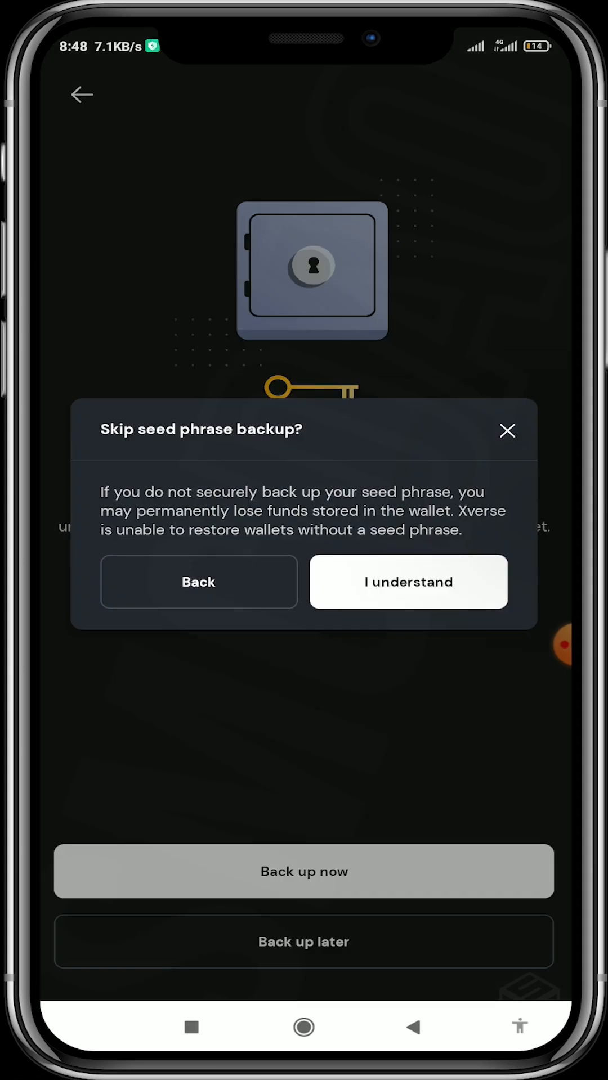
left_click(408, 582)
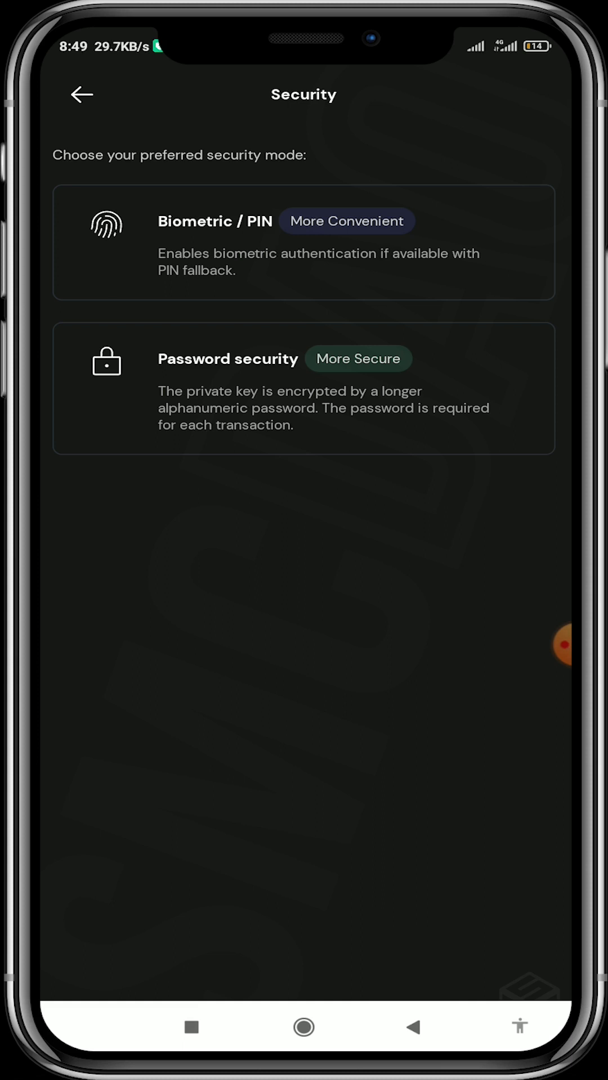
Select a security mode to complete setup and land on the BTC dashboard
left_click(302, 242)
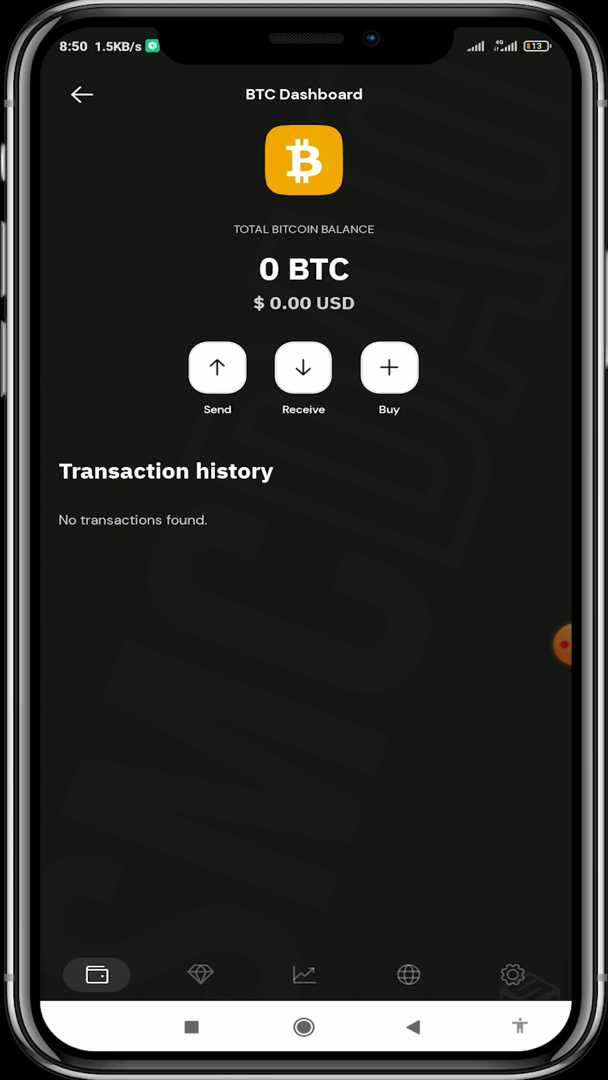
View the MoonPay and Transak buy options, then go to Manage token list
left_click(389, 367)
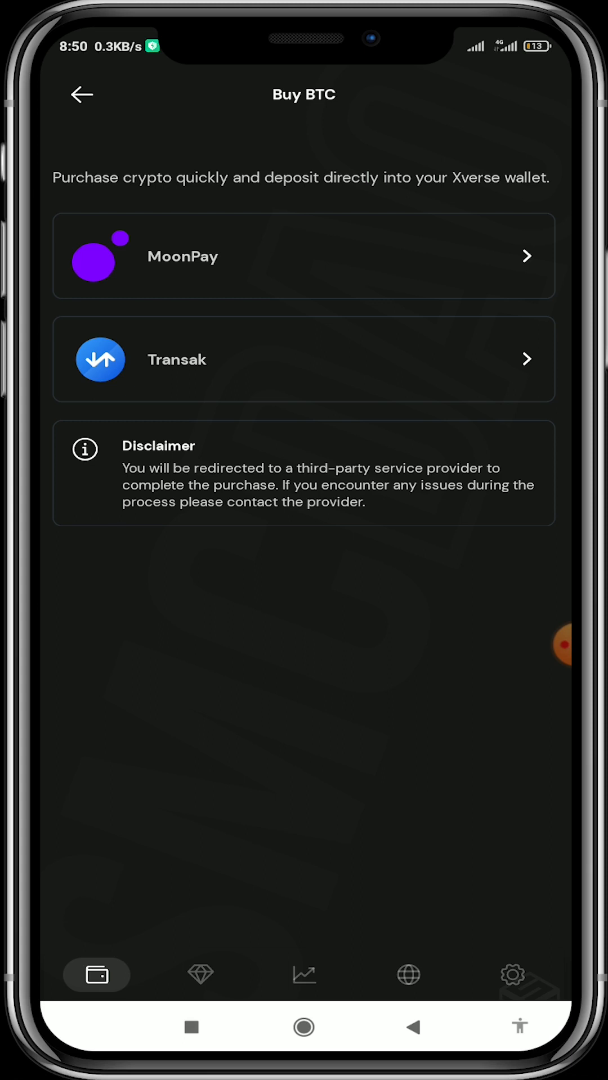
left_click(81, 94)
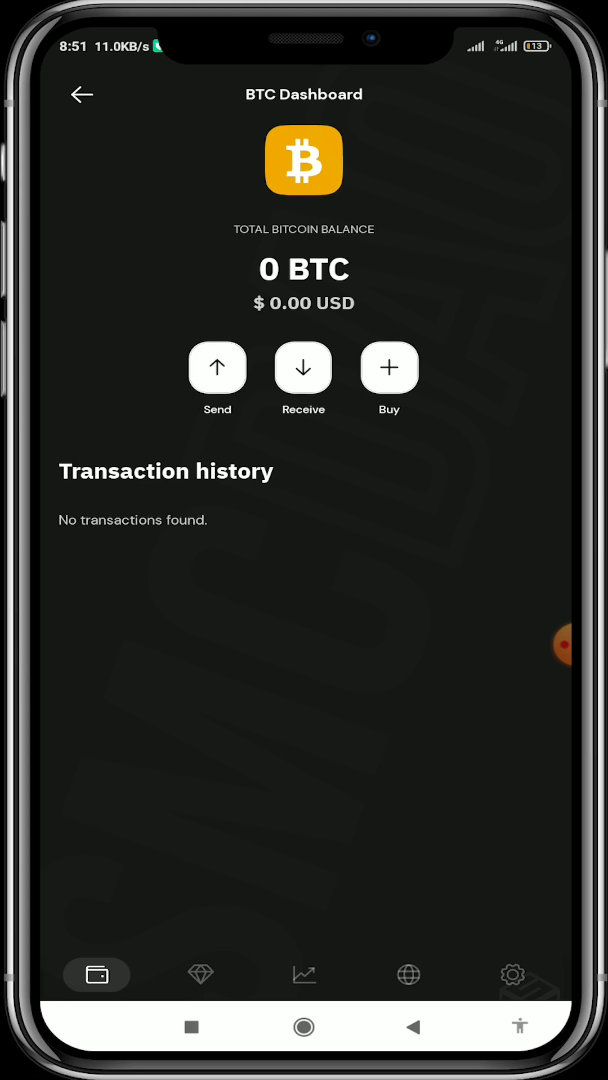
left_click(81, 94)
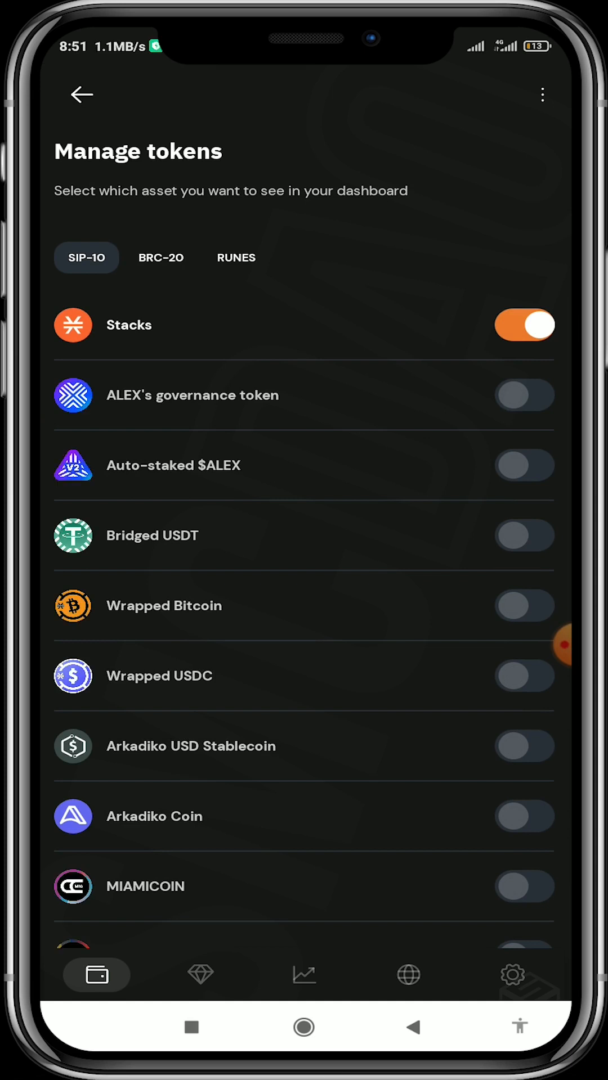
Scroll SIP-10, check Runes (no supported coins), return to BRC-20 and start enabling SATS (Ordinals)
scroll("down", 3)
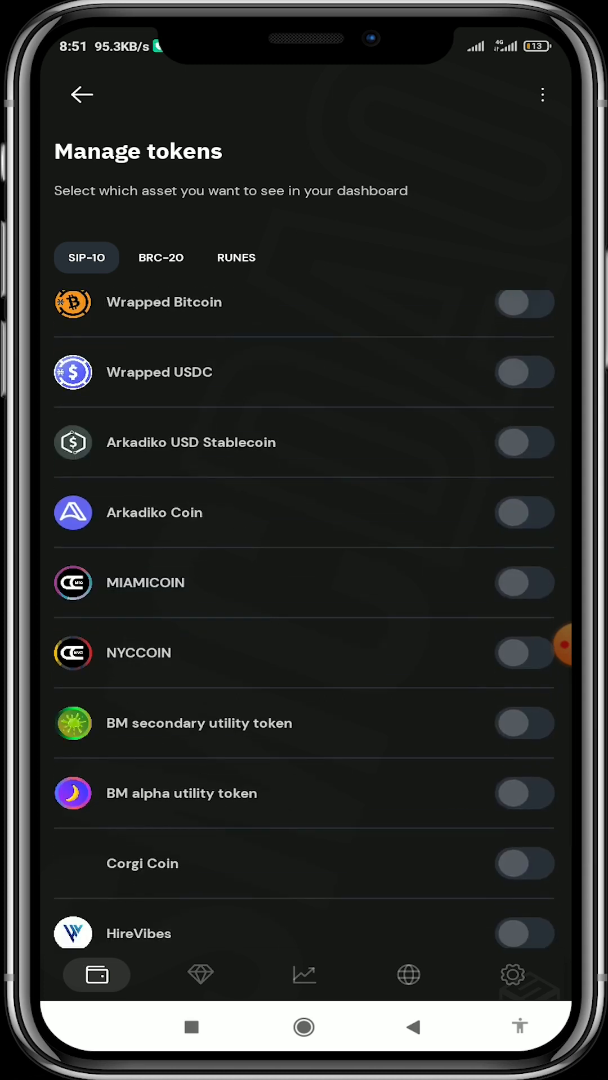
scroll("down", 3)
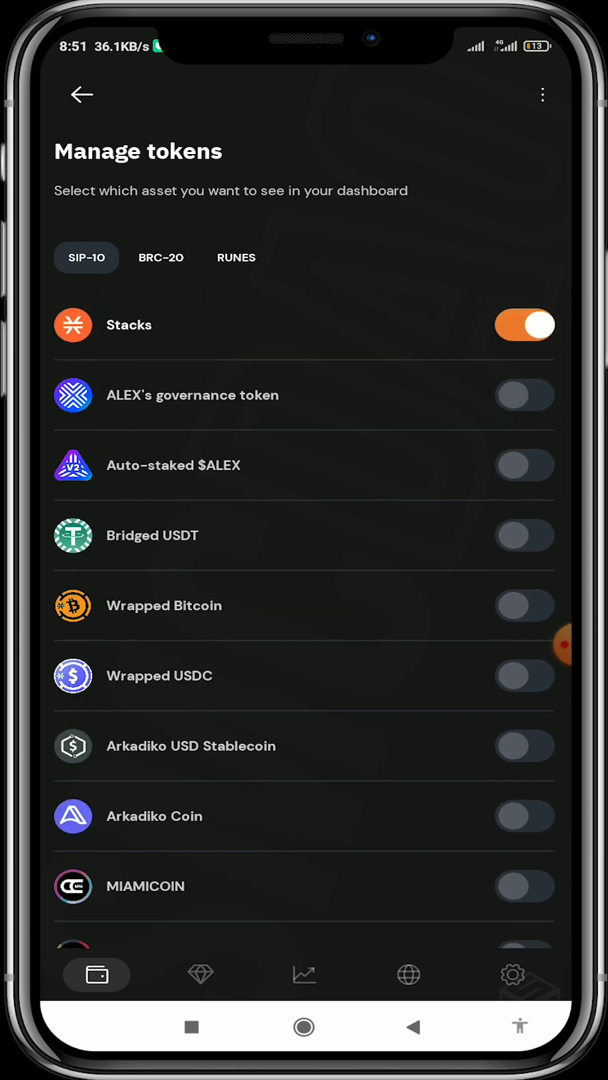
left_click(161, 257)
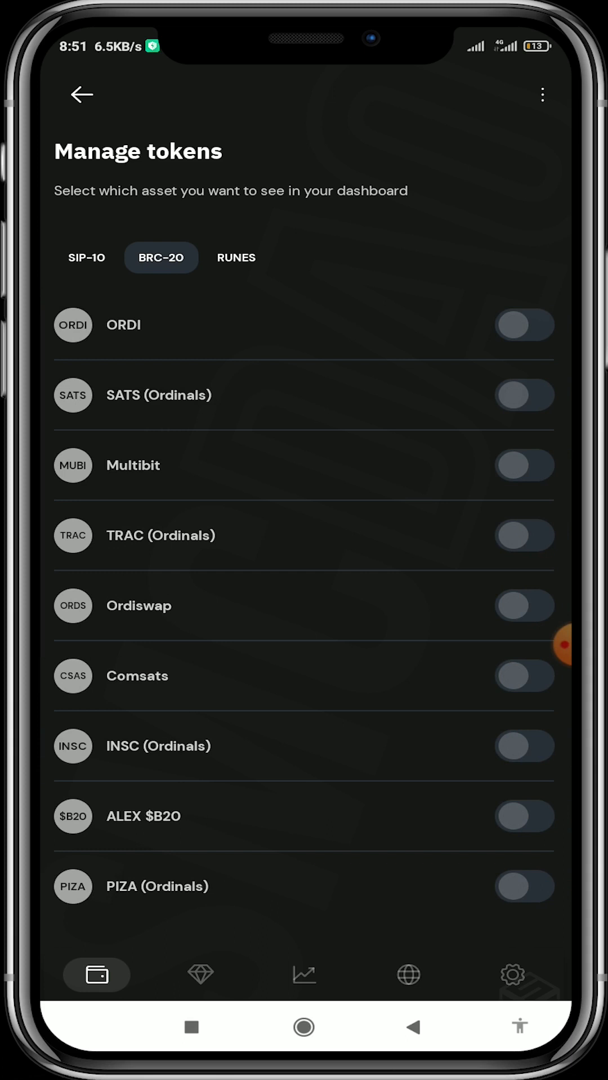
left_click(236, 257)
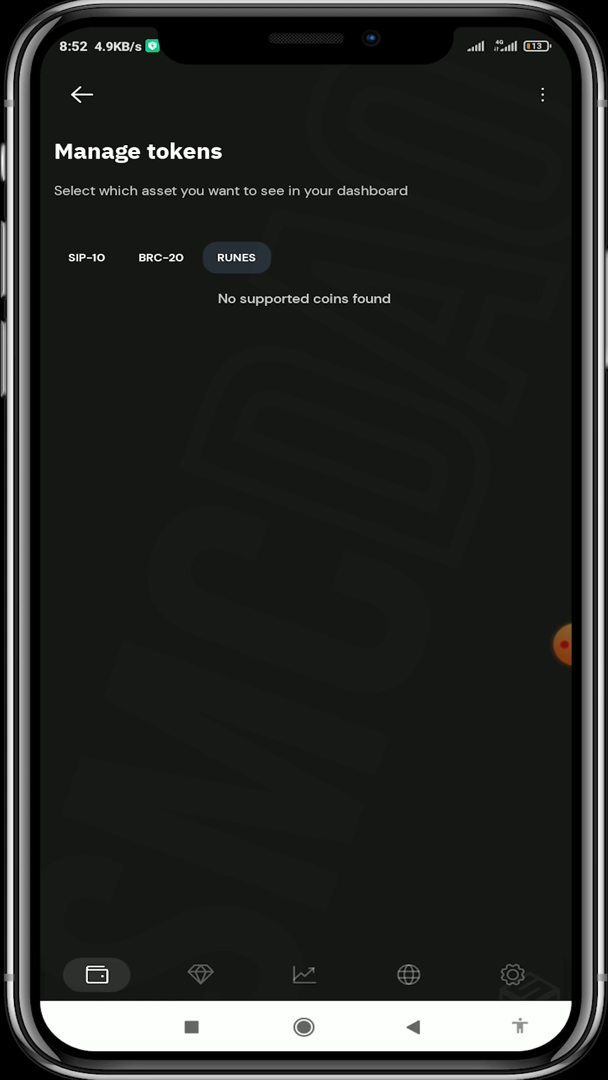
left_click(160, 256)
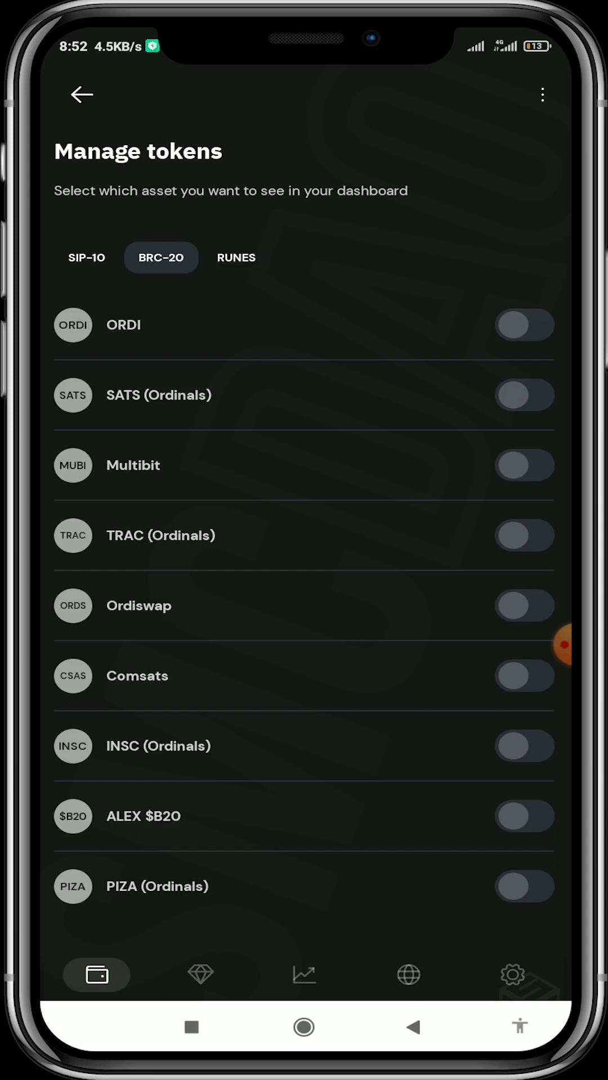
left_click(524, 394)
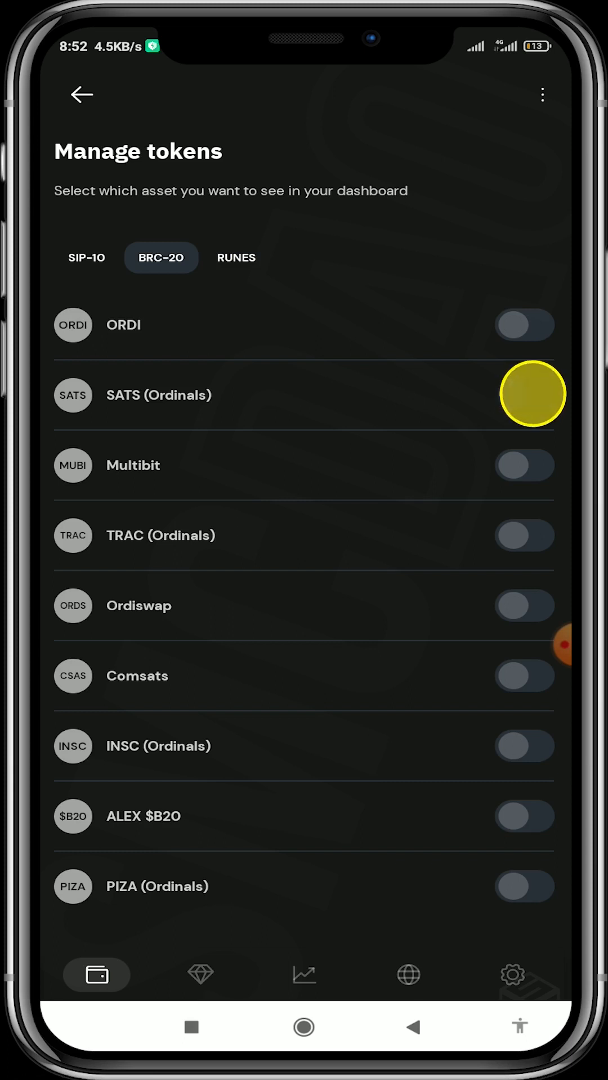
Enable SATS (Ordinals), agree to deposit, copy its receive address and return home
left_click(524, 395)
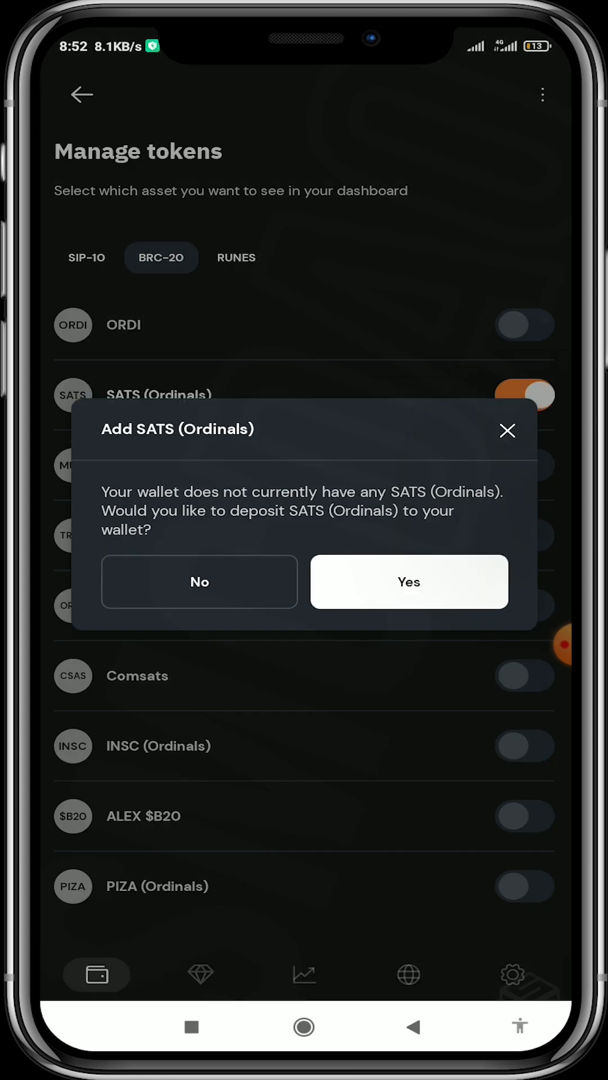
left_click(408, 582)
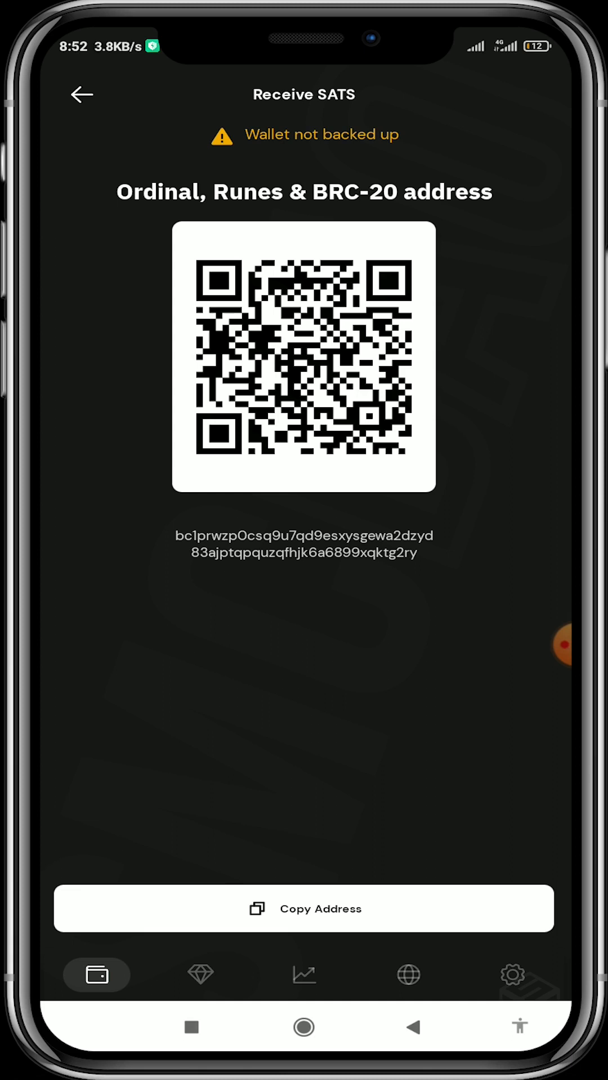
left_click(303, 909)
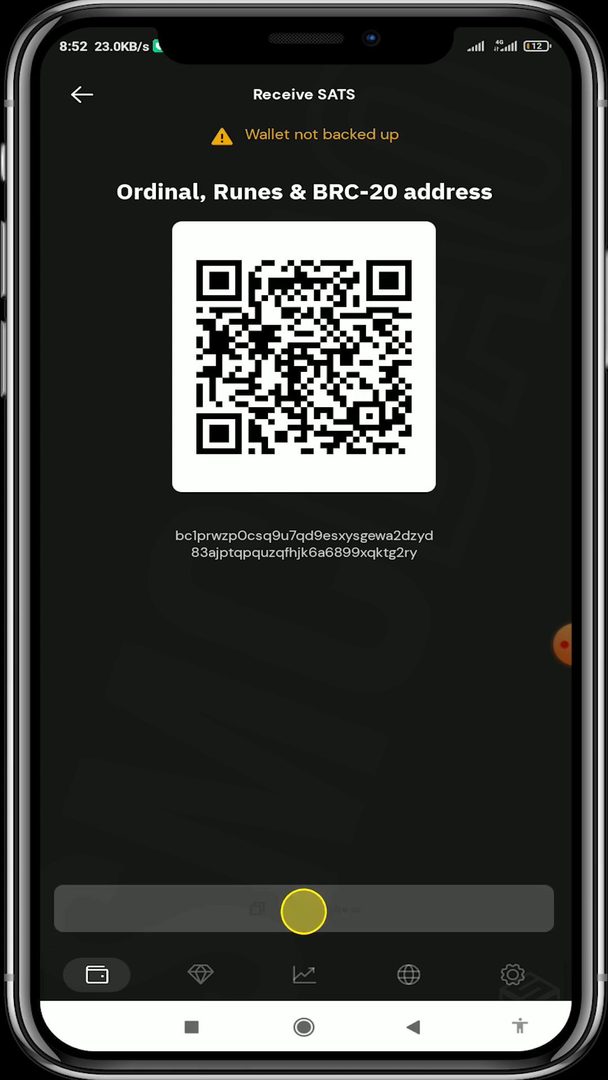
left_click(303, 909)
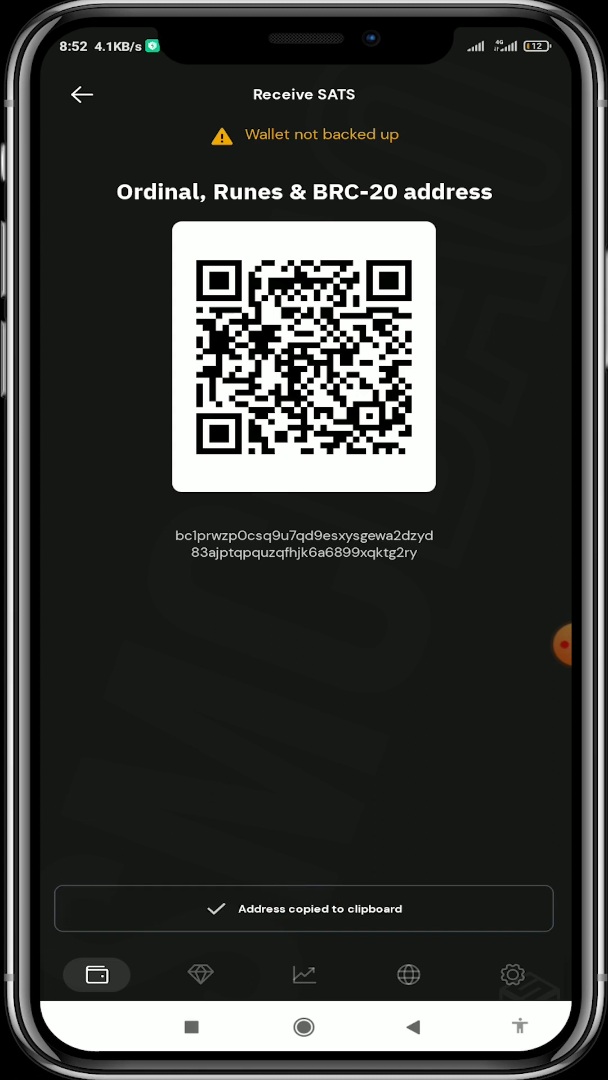
left_click(81, 95)
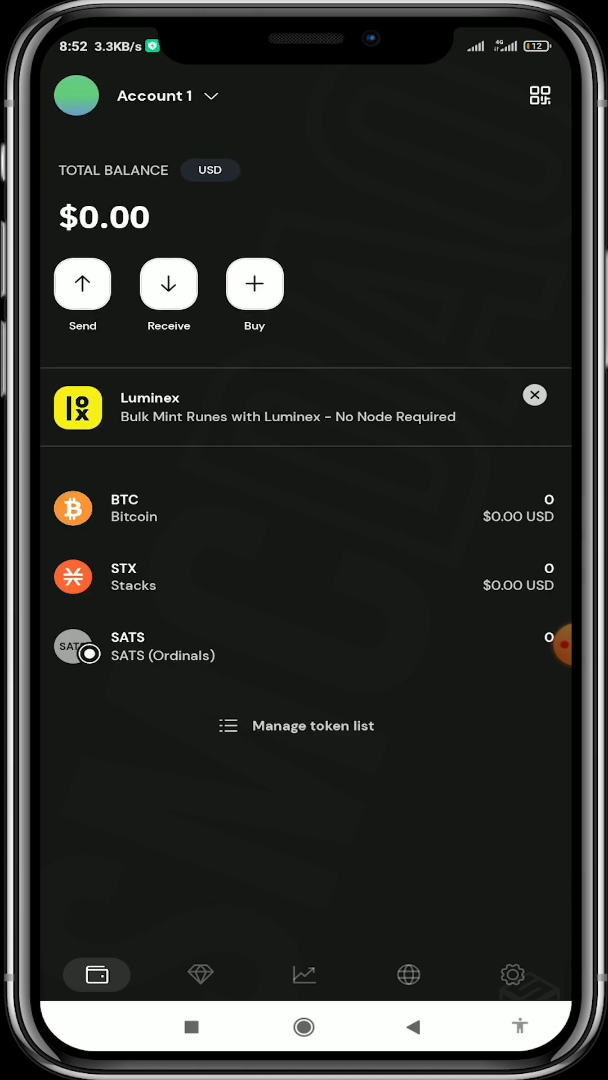
From Collectibles, show receive addresses and copy the Ordinals, BRC-20 & Runes address
left_click(202, 974)
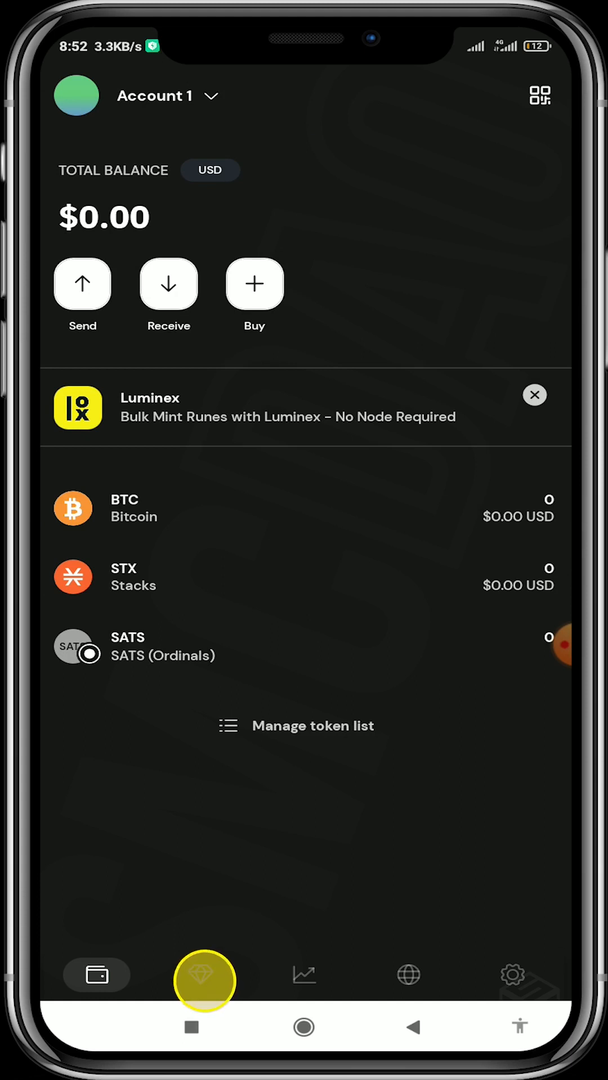
left_click(203, 975)
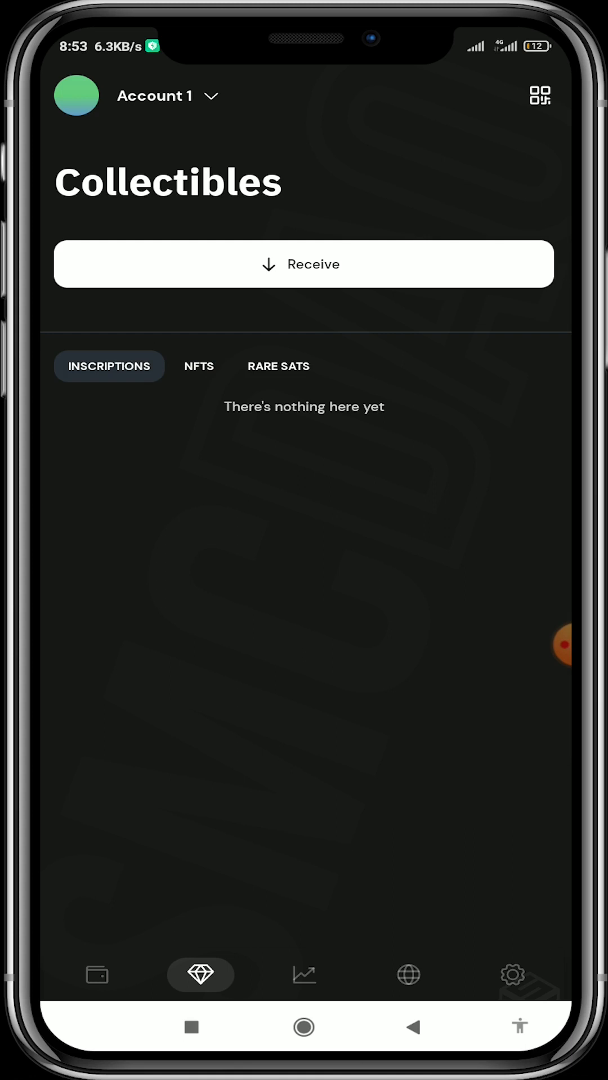
left_click(304, 263)
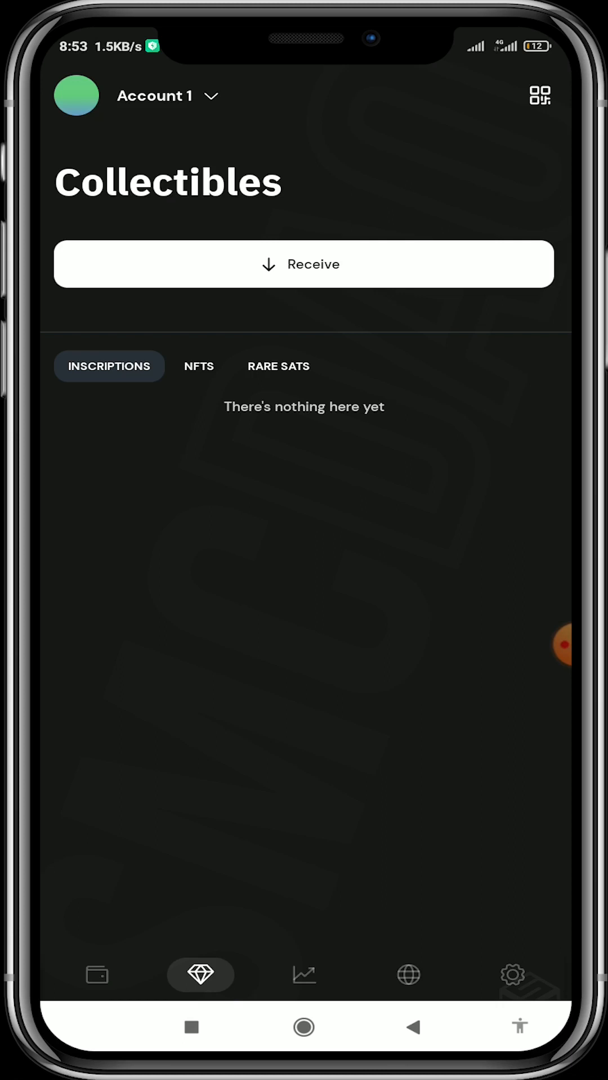
left_click(303, 263)
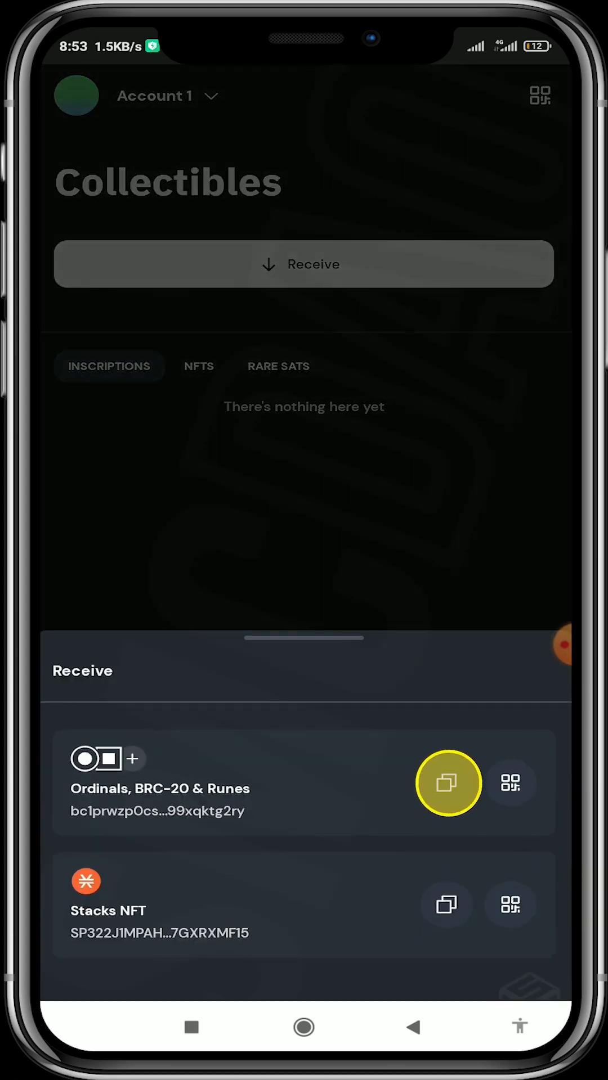
left_click(449, 784)
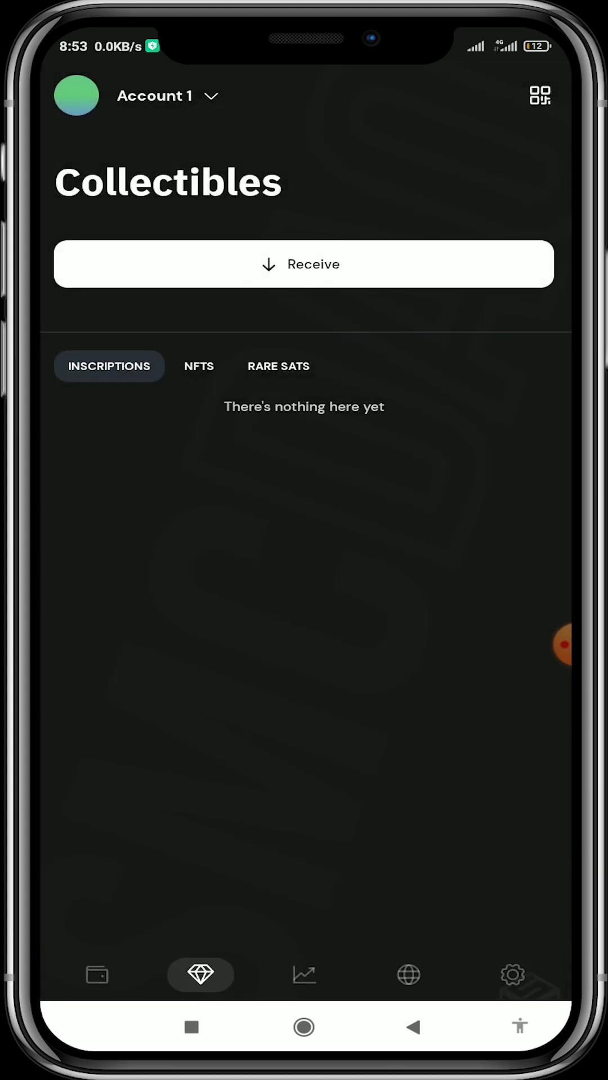
Acknowledge the ordinals-only address warning and move to the STX Stacking page
left_click(303, 263)
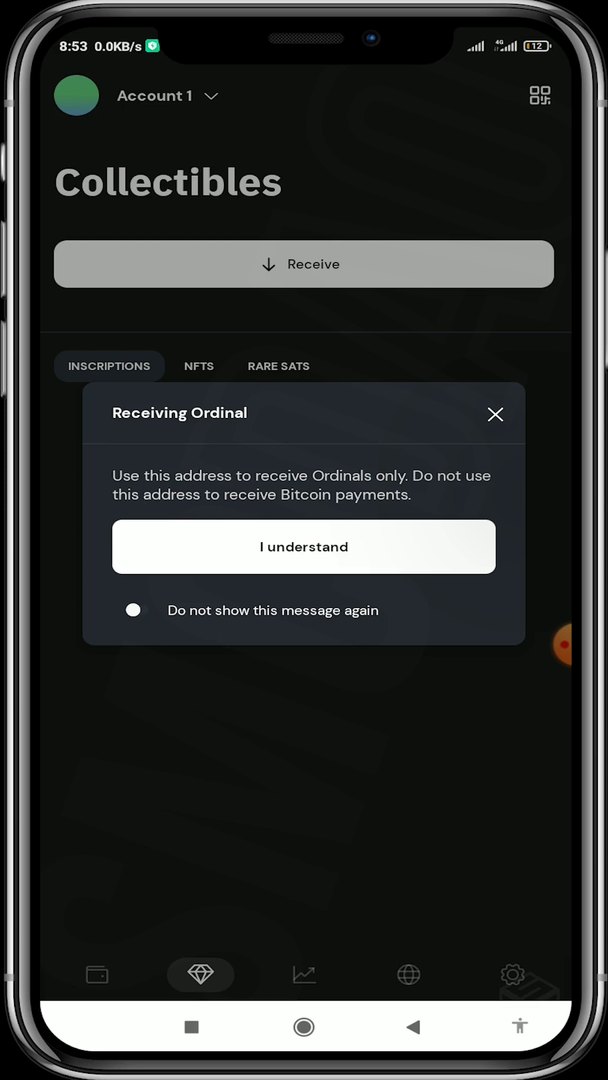
left_click(303, 547)
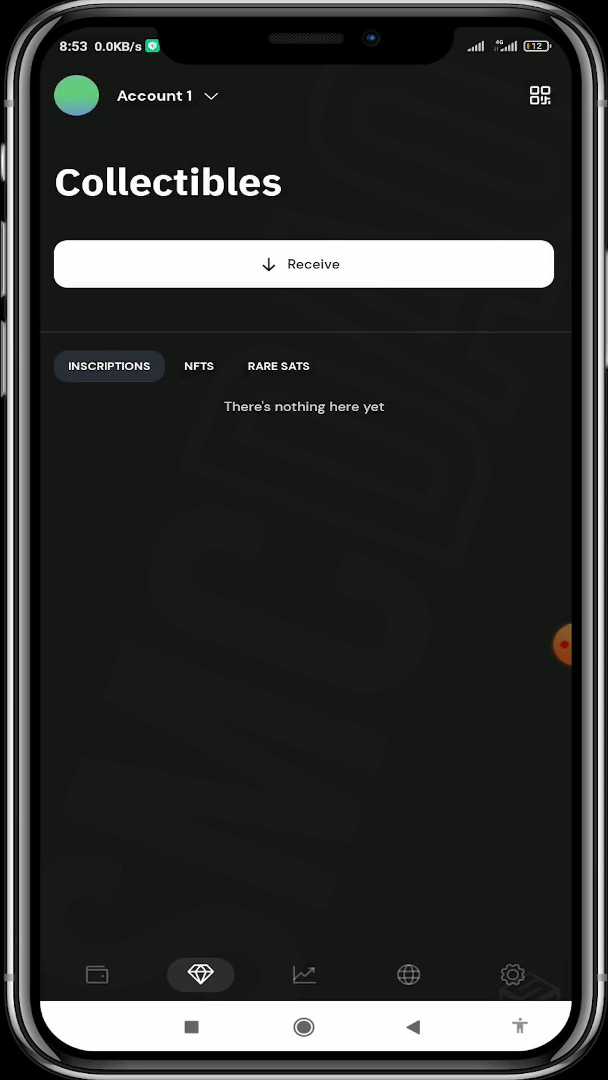
left_click(303, 974)
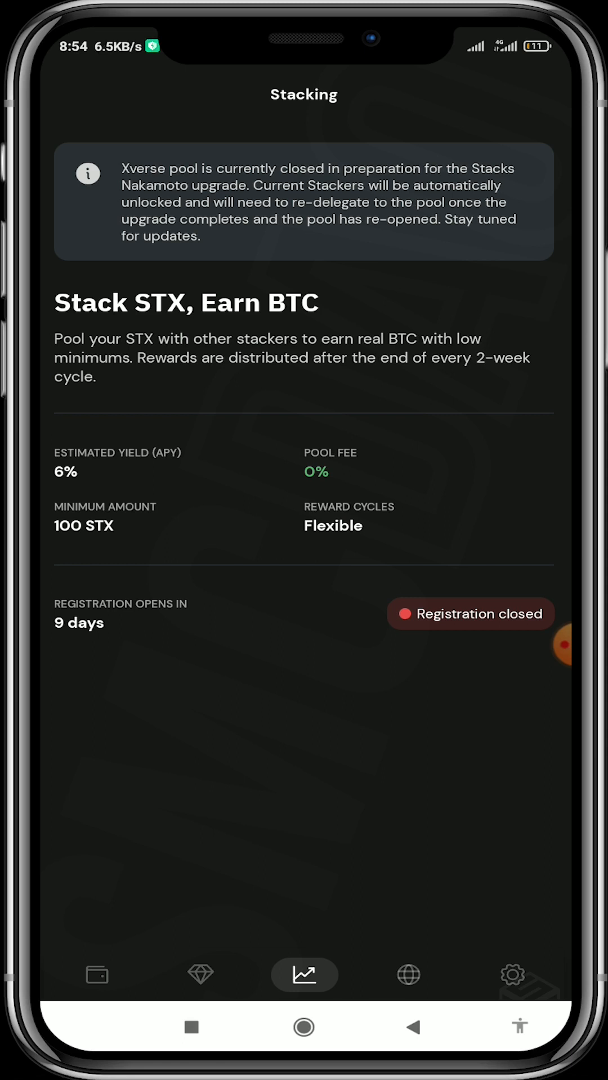
left_click(412, 975)
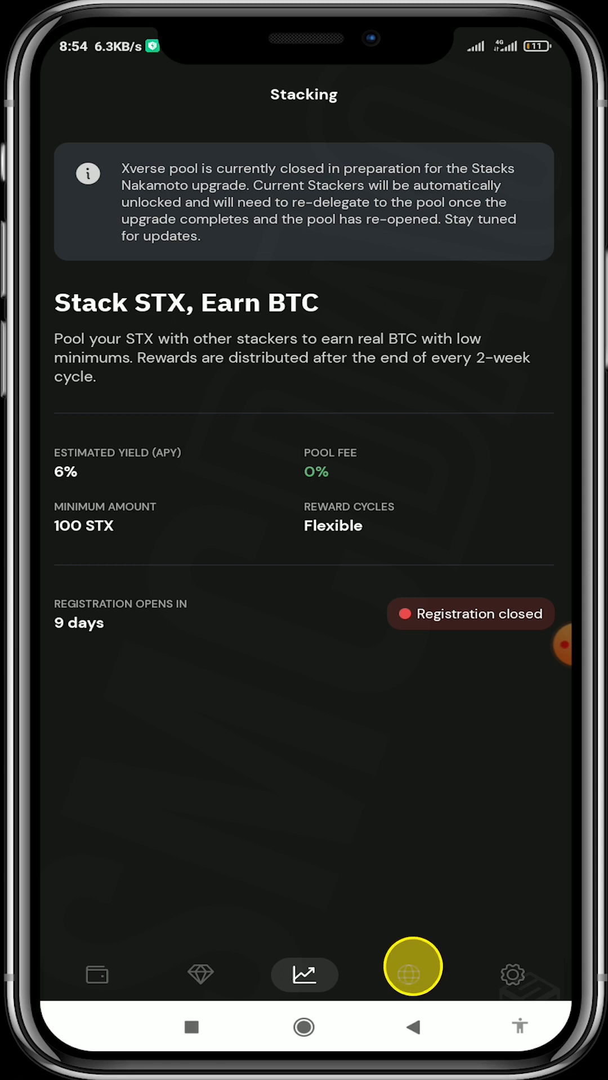
Browse the Explore browser's Recommended dApps and page the Featured carousel to Gamma
left_click(409, 969)
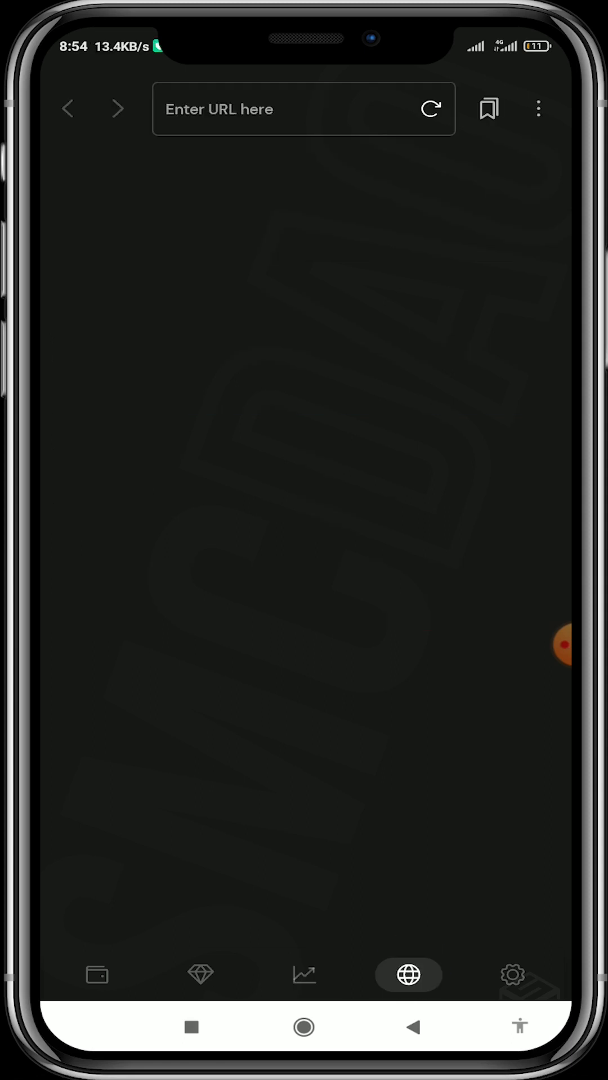
left_click(407, 975)
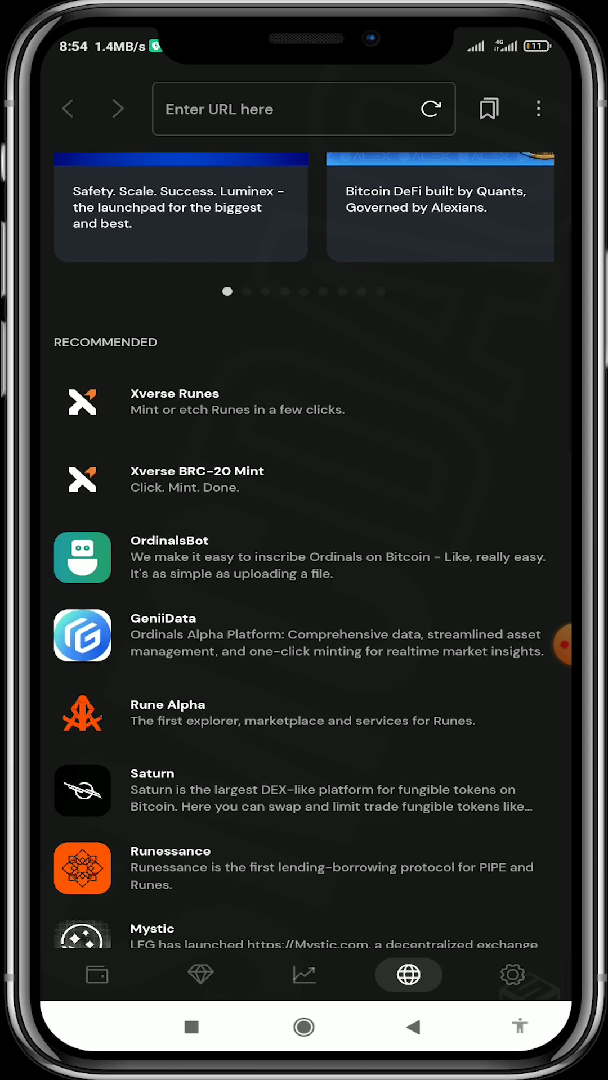
scroll("down", 3)
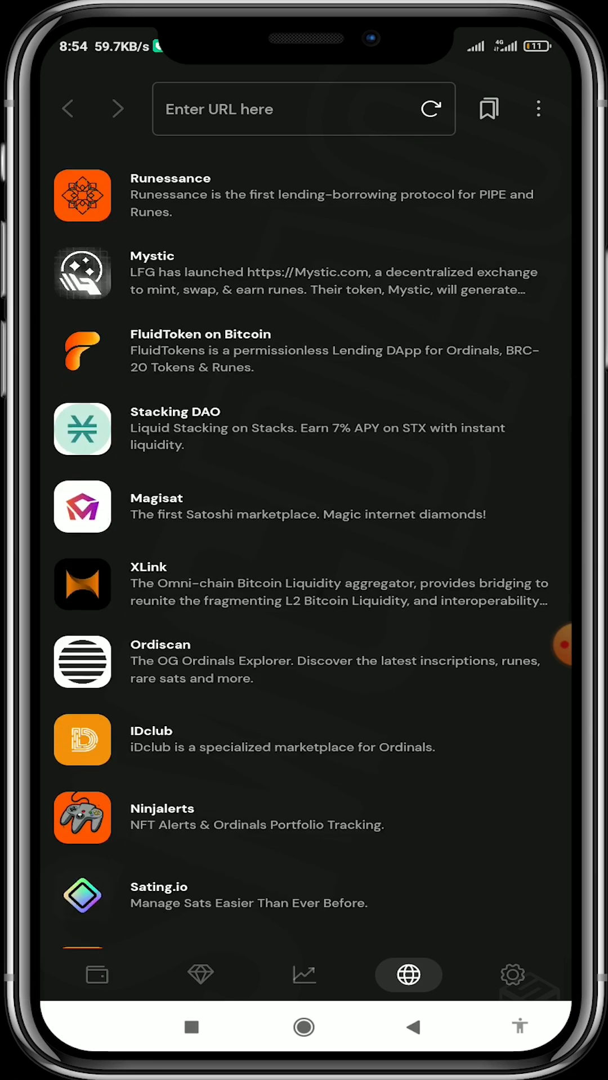
scroll("down", 3)
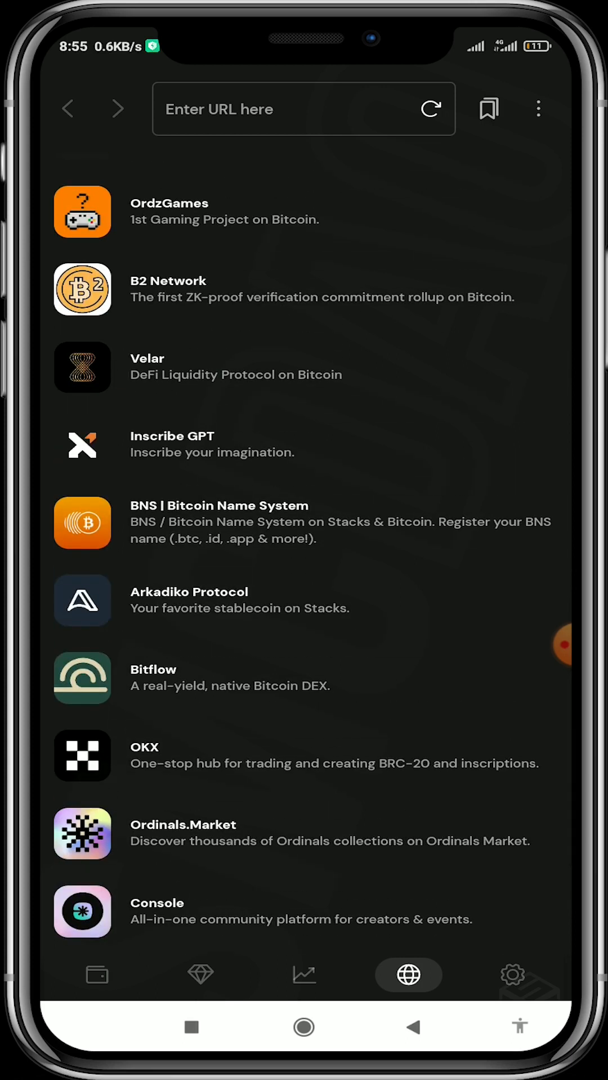
scroll("down", 3)
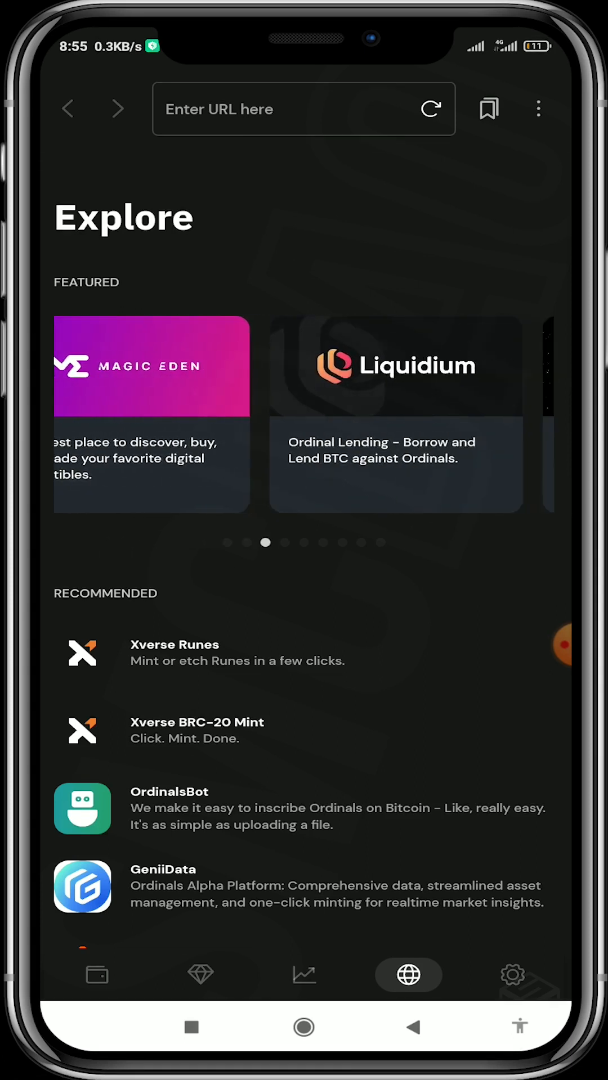
scroll("left", 3)
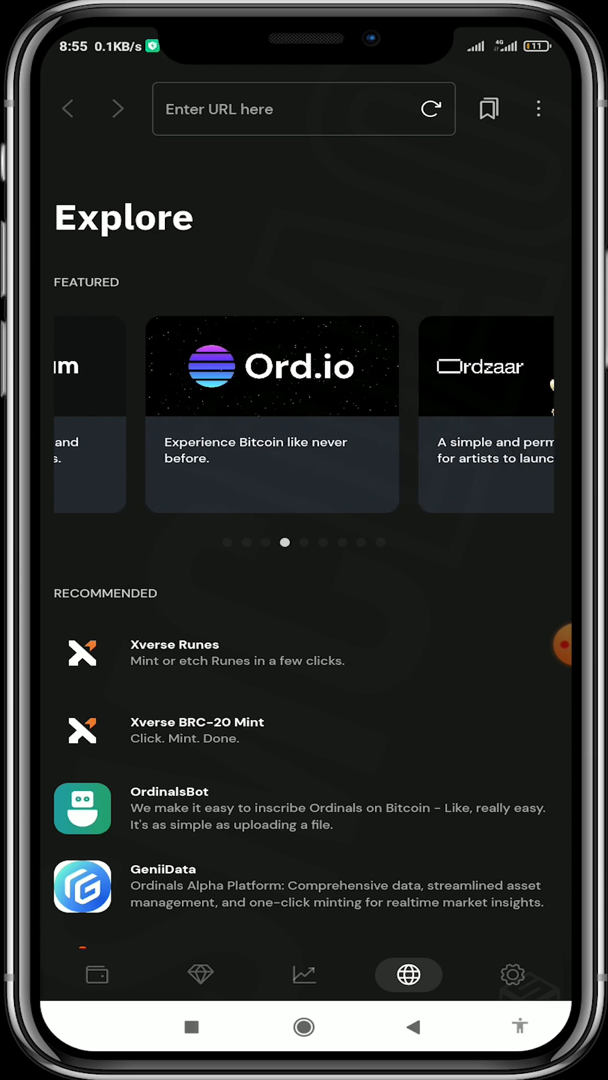
scroll("left", 3)
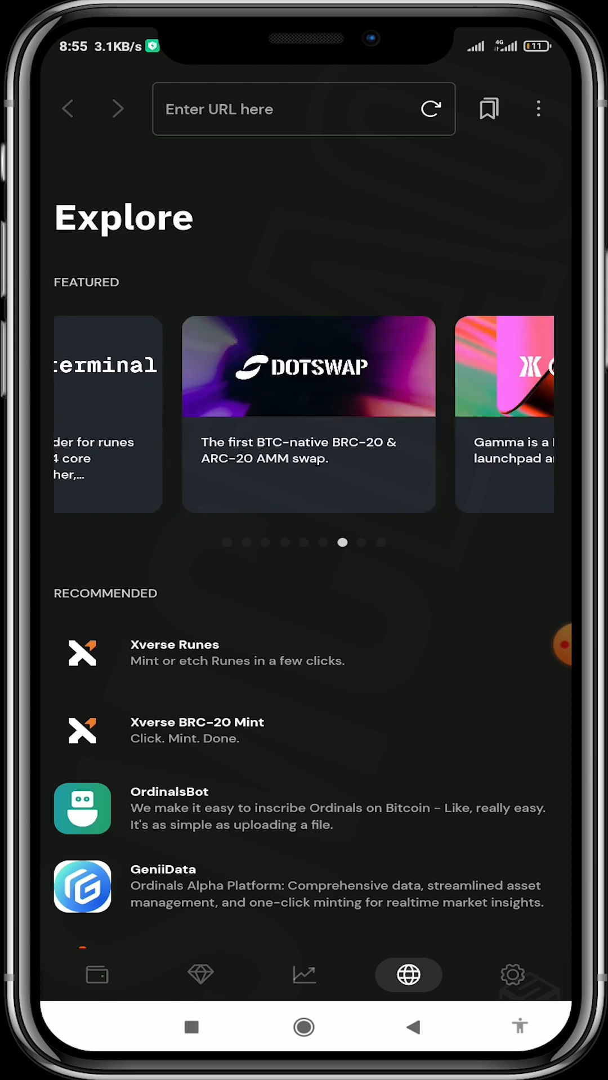
scroll("left", 3)
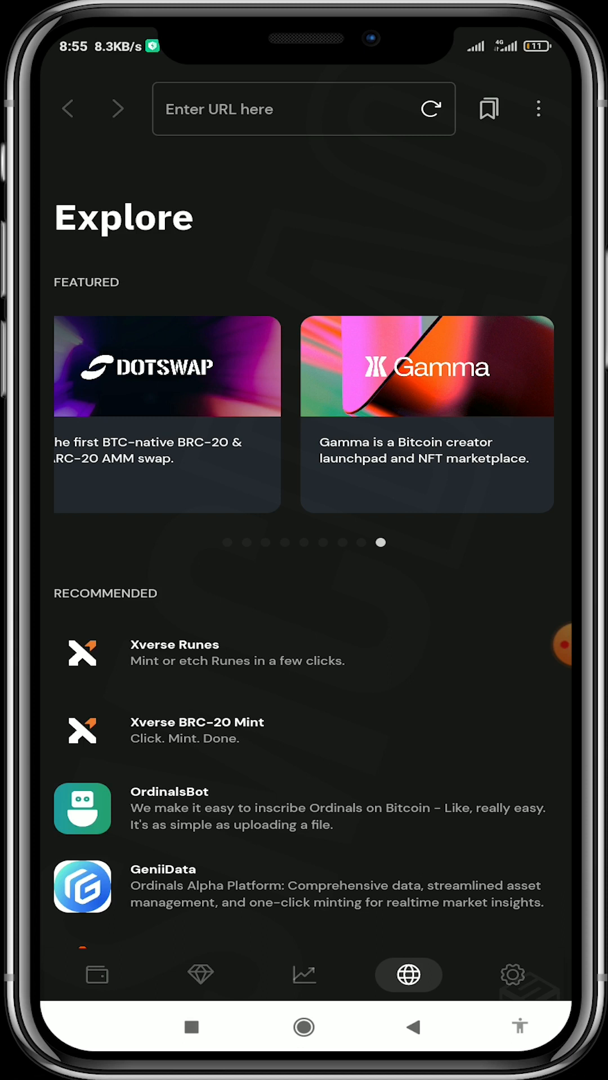
Scroll Settings down to Advanced and reach Recover assets for Ordinals and Runes
left_click(511, 974)
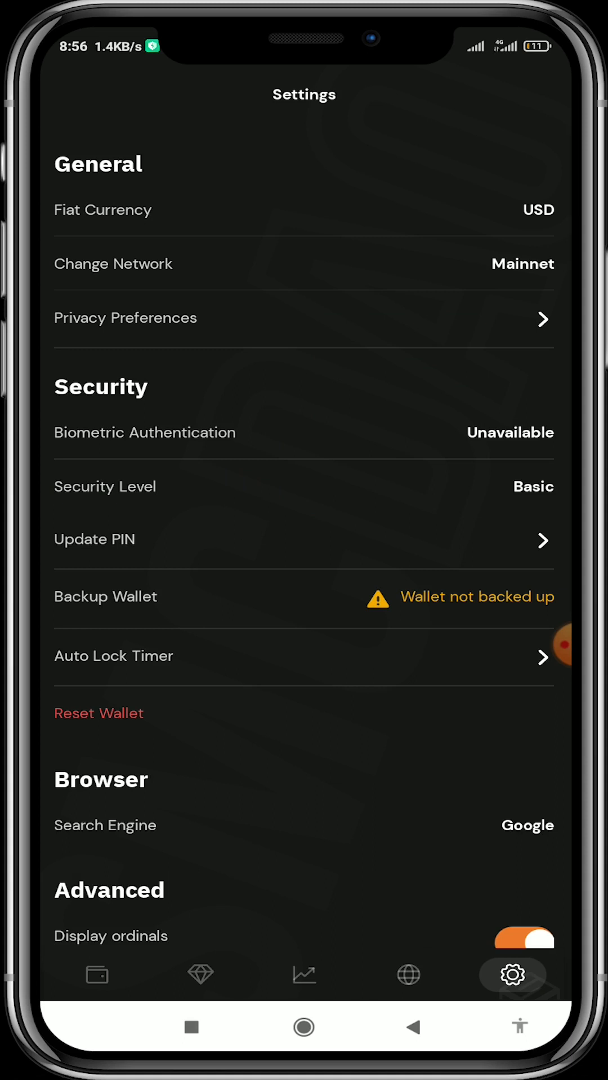
scroll("down", 3)
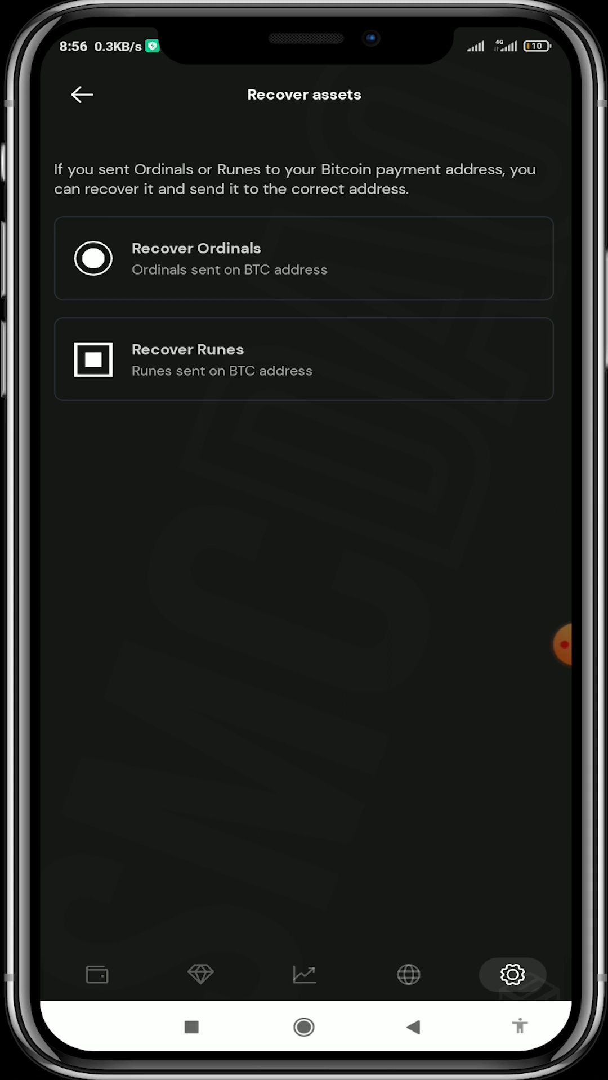
Run Recover Ordinals, see no Ordinals on the payment address, and back out to Settings
left_click(302, 259)
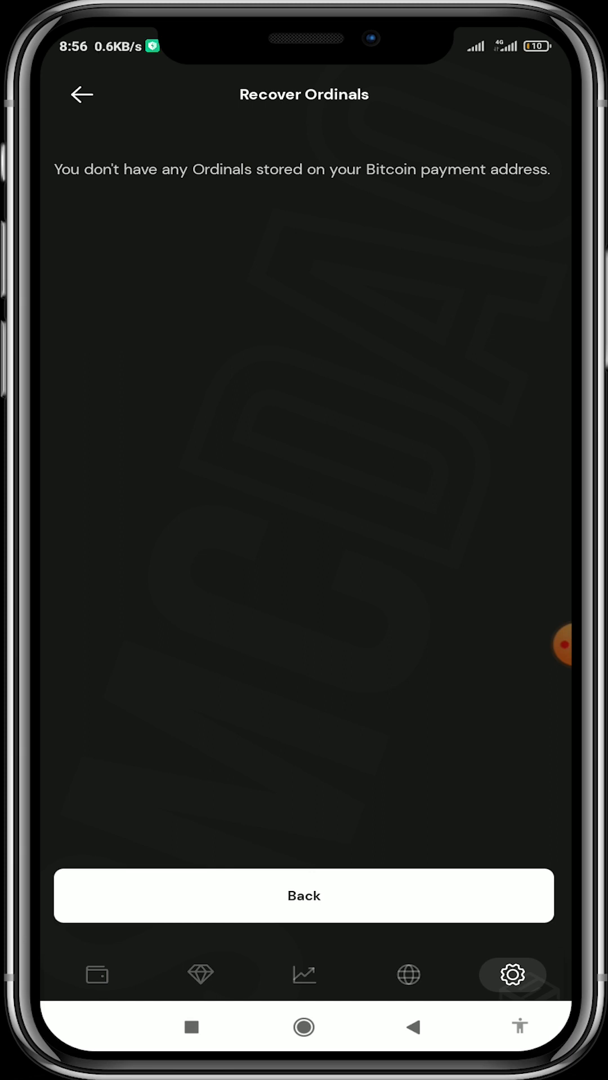
left_click(303, 896)
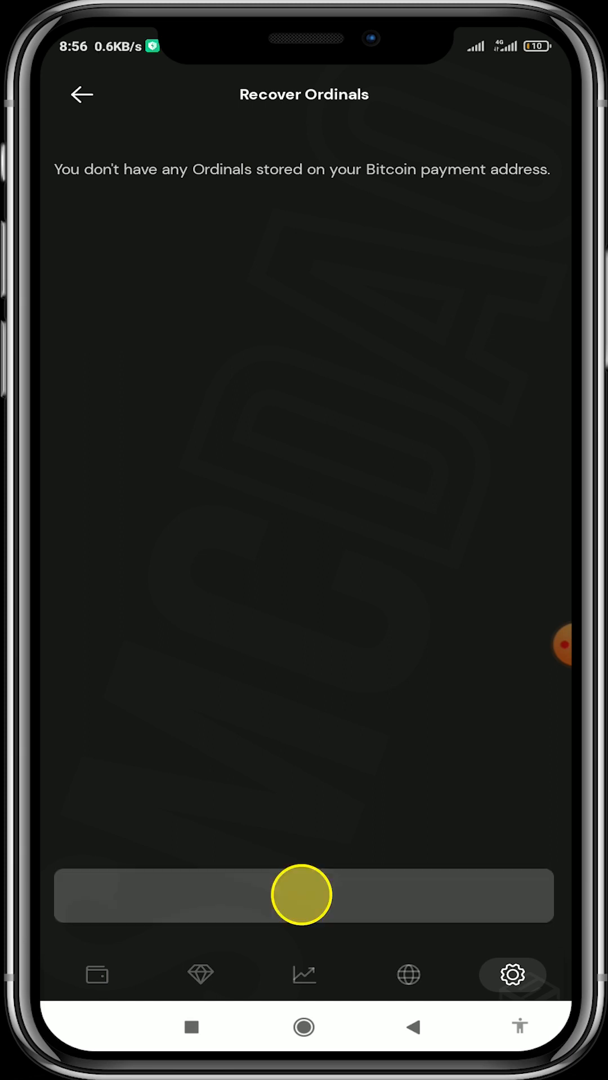
left_click(81, 95)
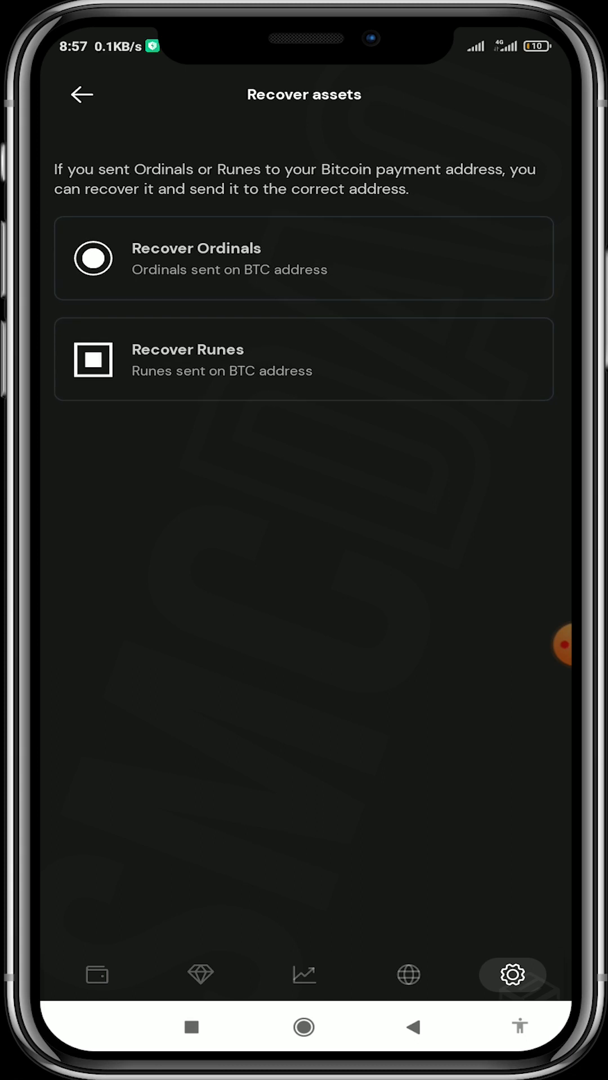
left_click(81, 94)
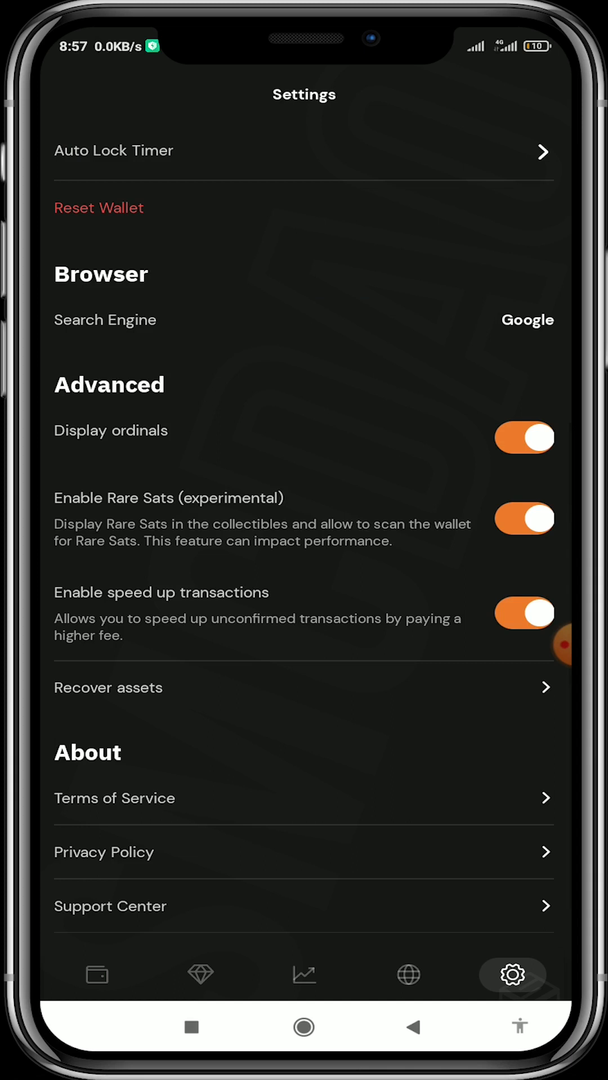
scroll("down", 3)
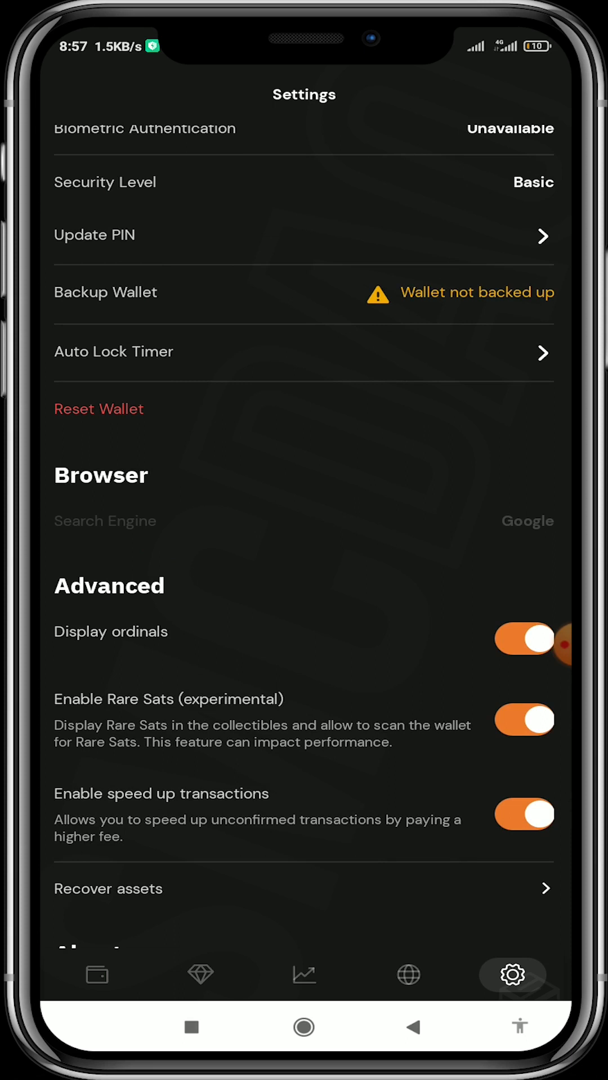
left_click(302, 521)
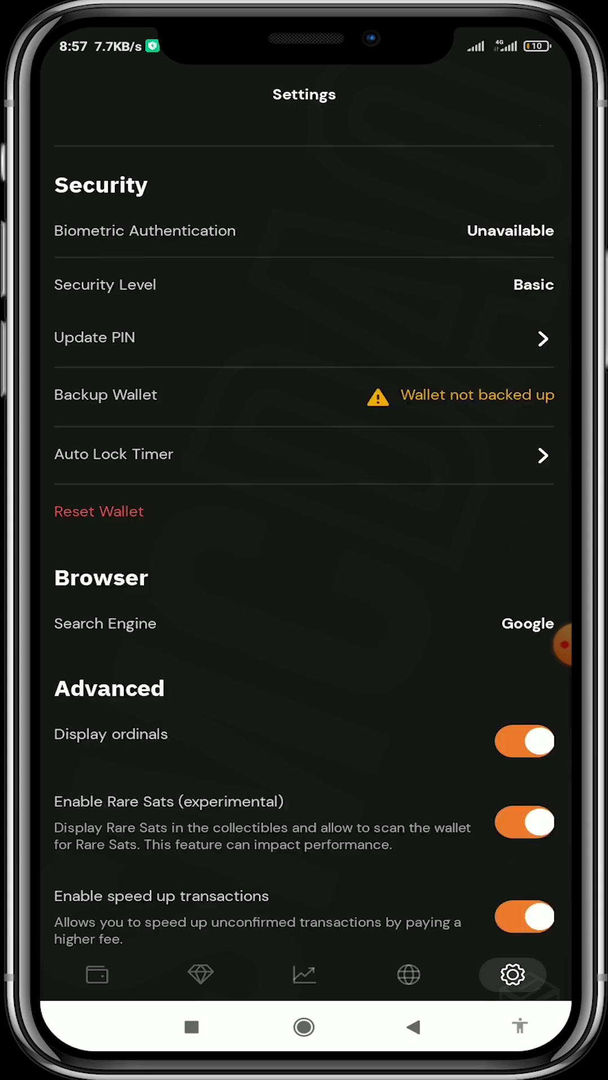
scroll("down", 3)
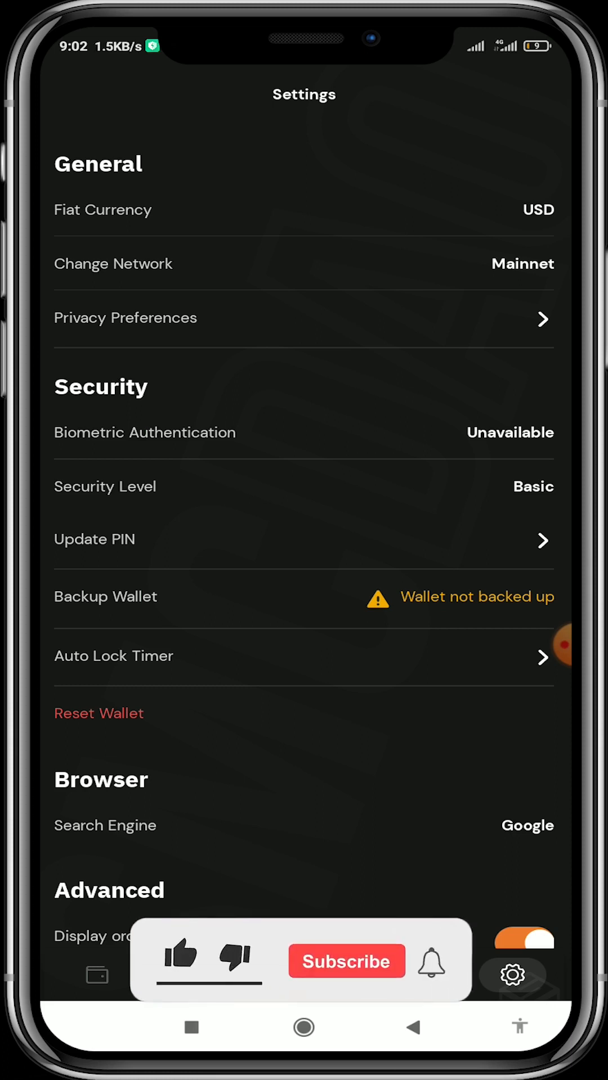
left_click(346, 961)
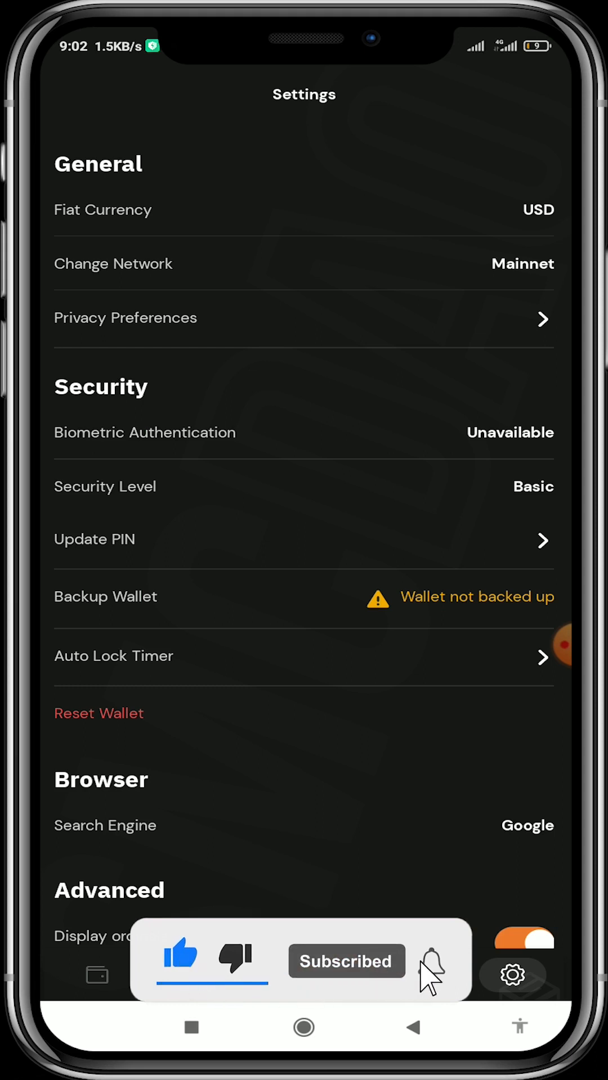